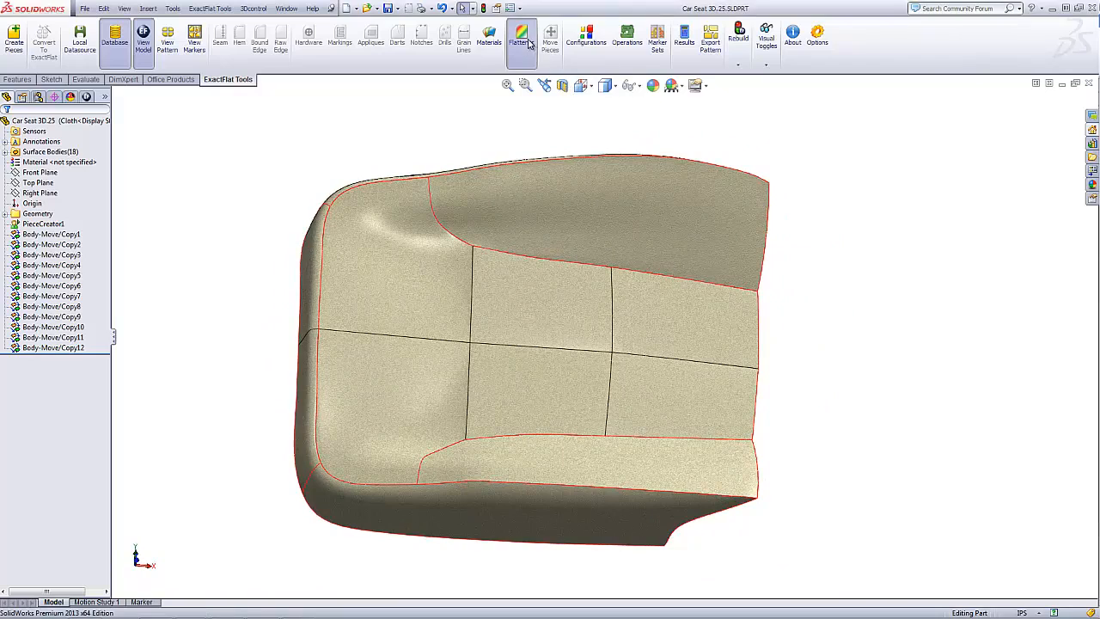
- Launch Flatten from the ExactFlat Tools tab, loading all car seat surfaces as unoptimized pieces
left_click(516, 34)
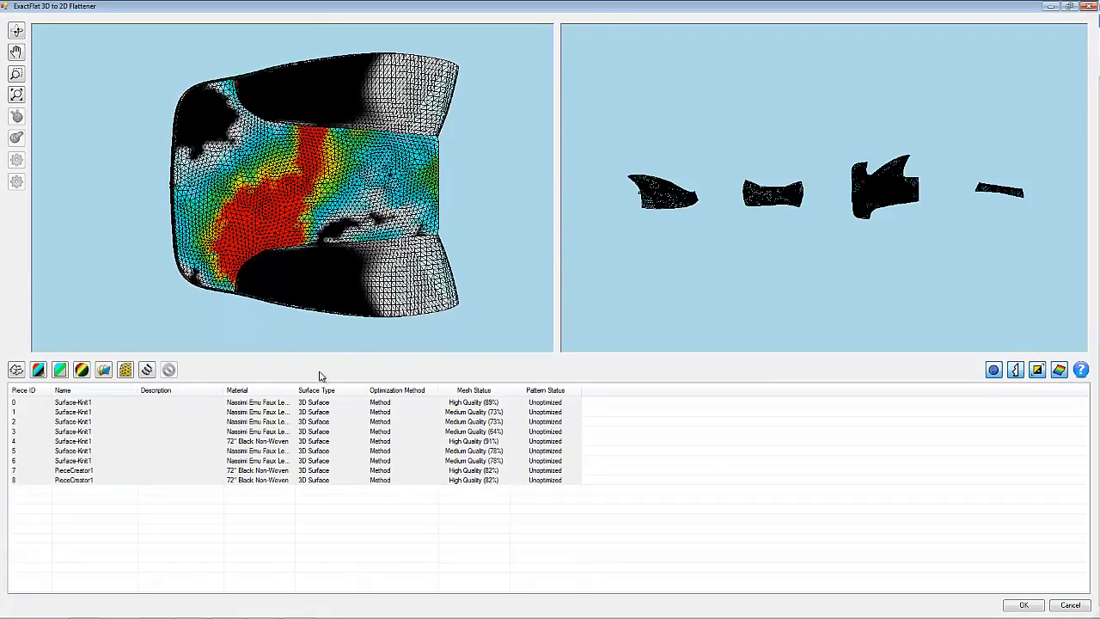
- Start optimizing all seat pieces, then preview another piece's mesh and flat pattern
left_click(72, 399)
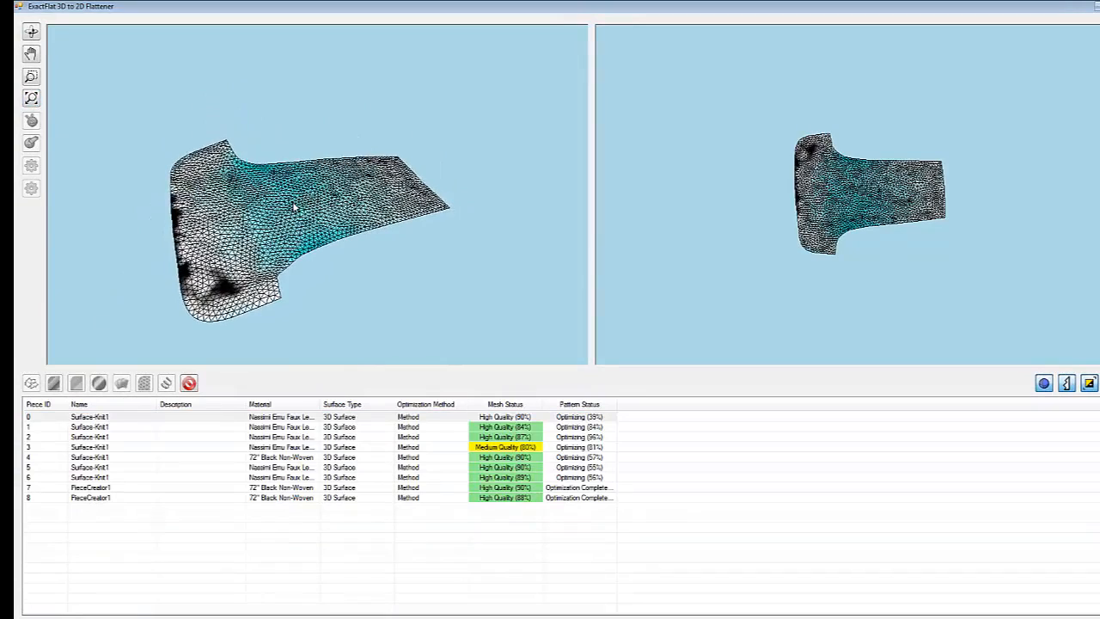
left_click(89, 427)
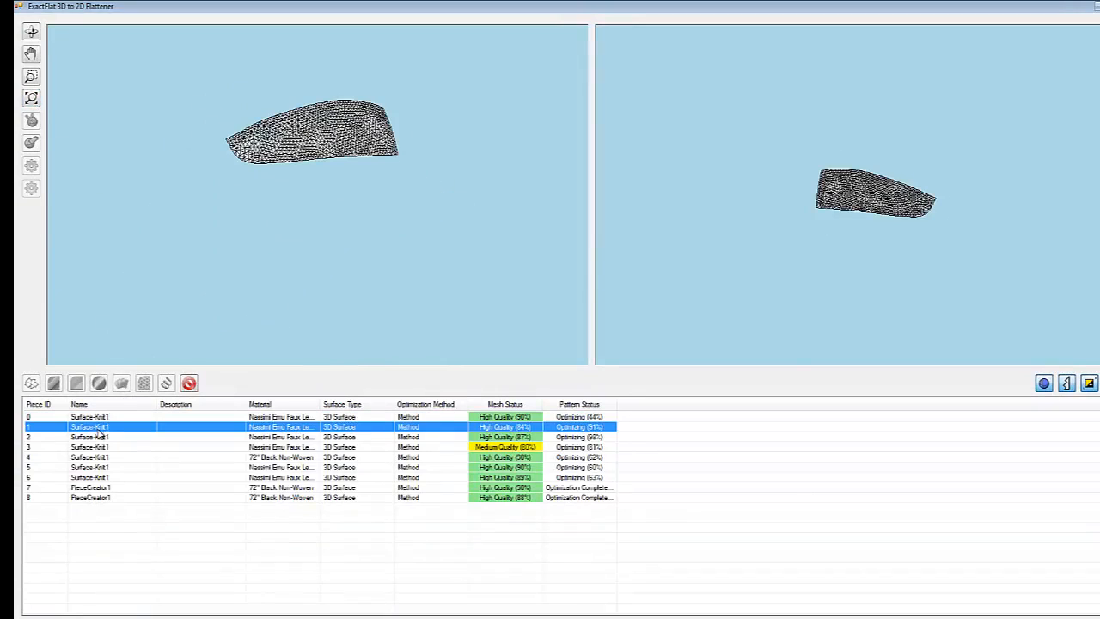